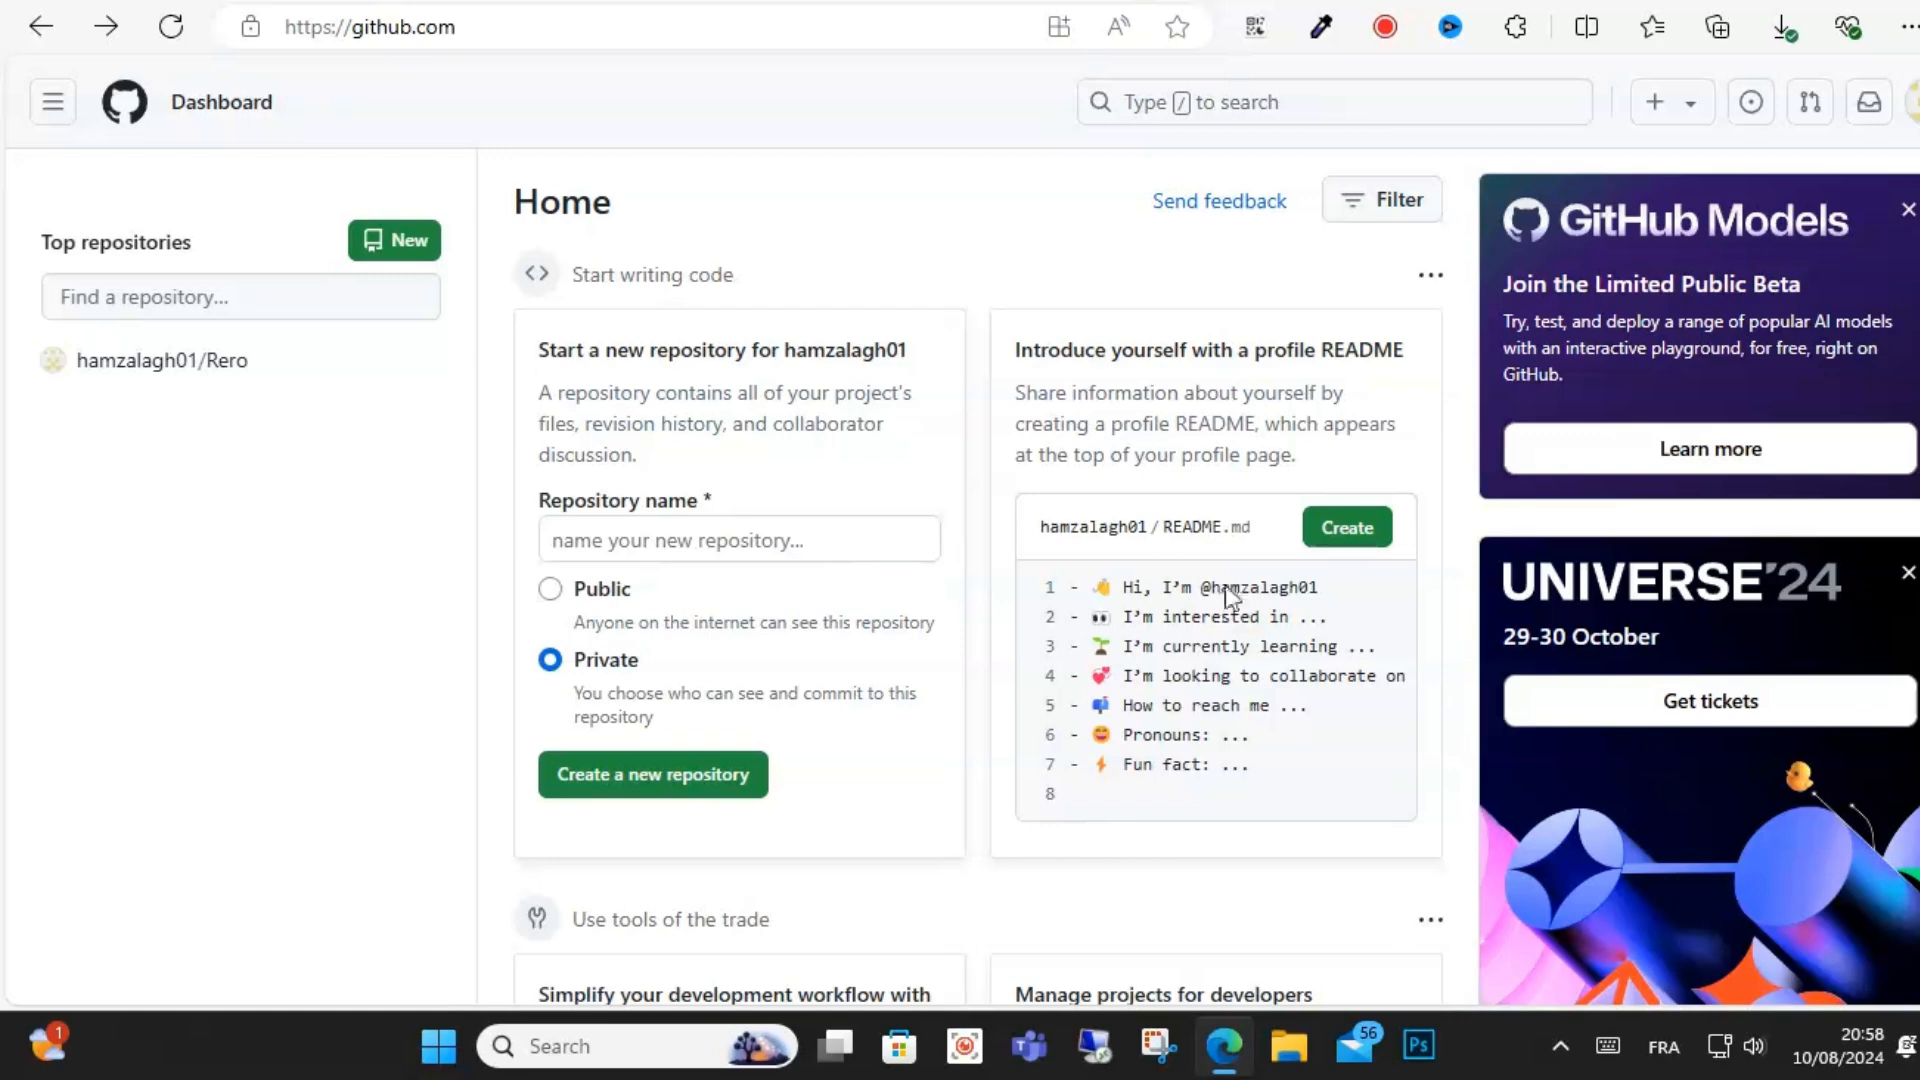
pyautogui.moveTo(998, 462)
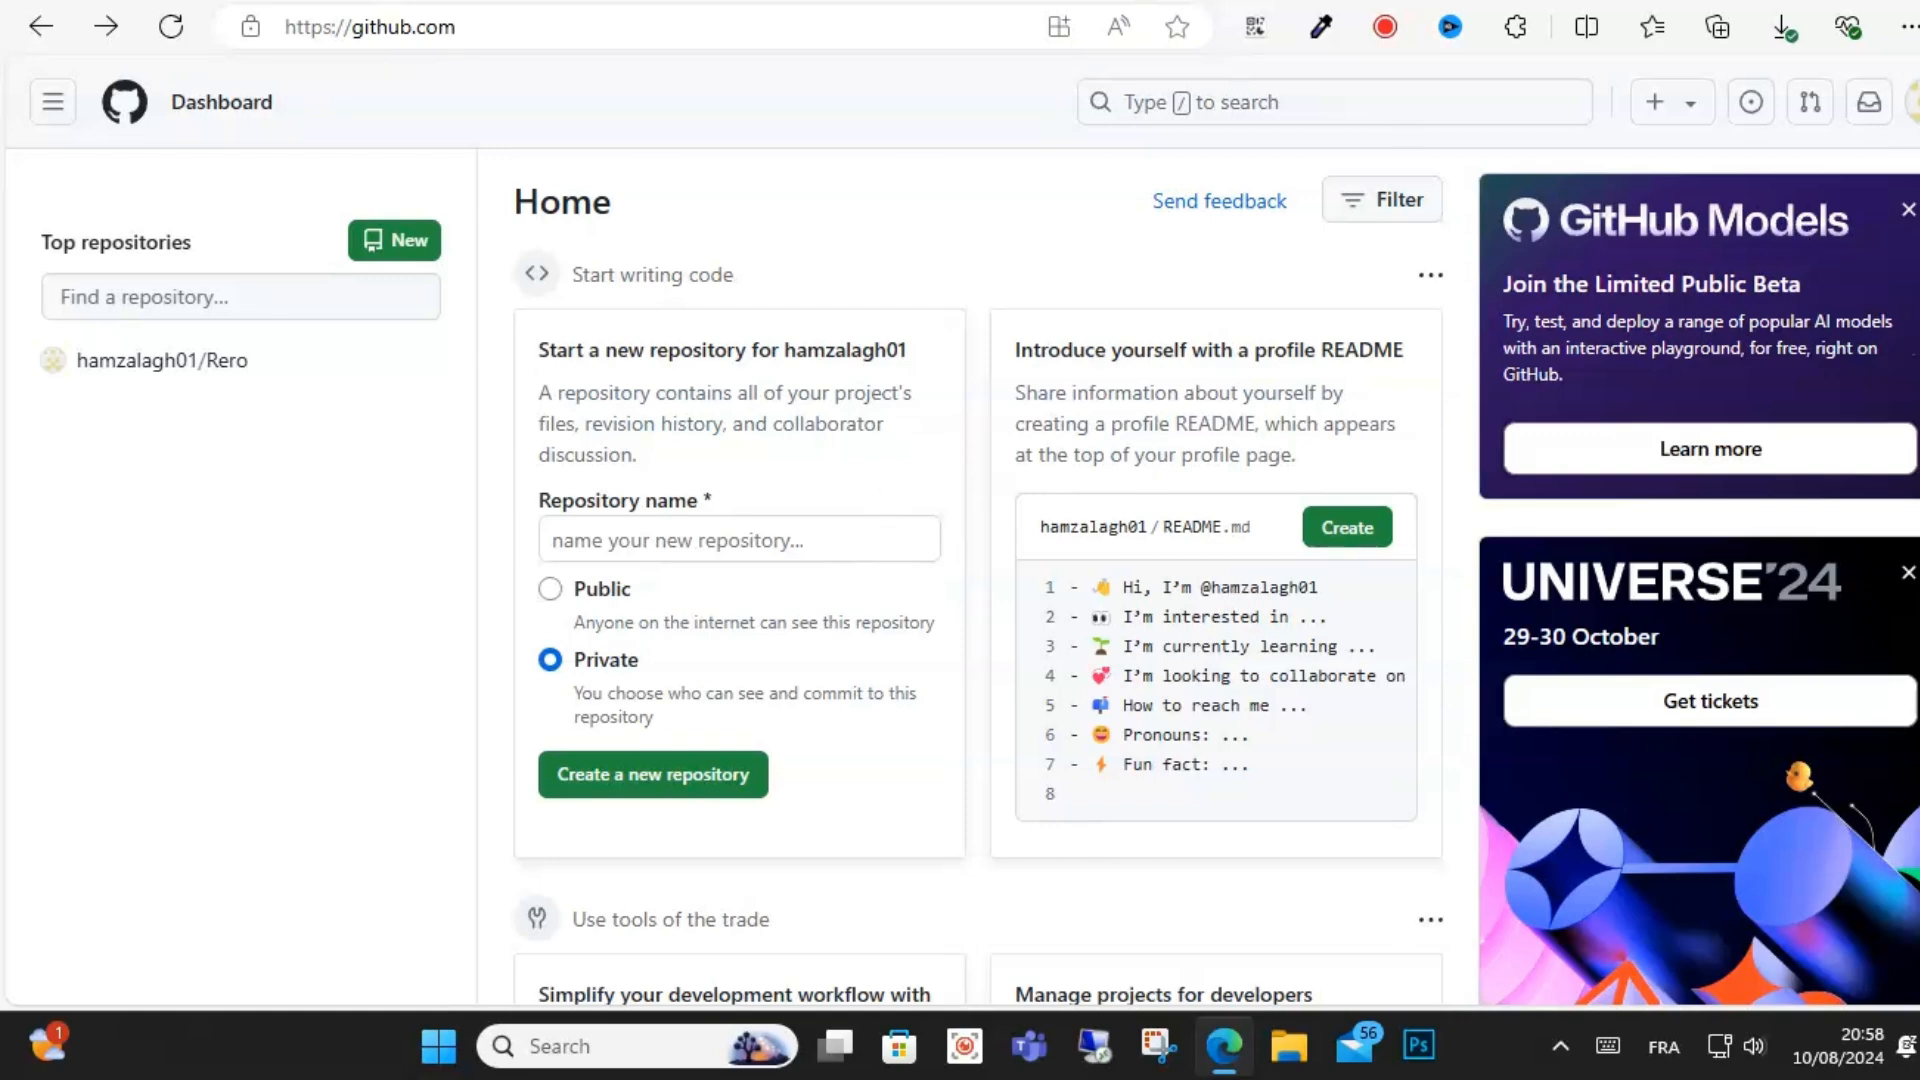
# Step: Navigate to the Plans and usage billing summary showing the $10.00 GitHub Copilot next payment
pyautogui.click(1903, 102)
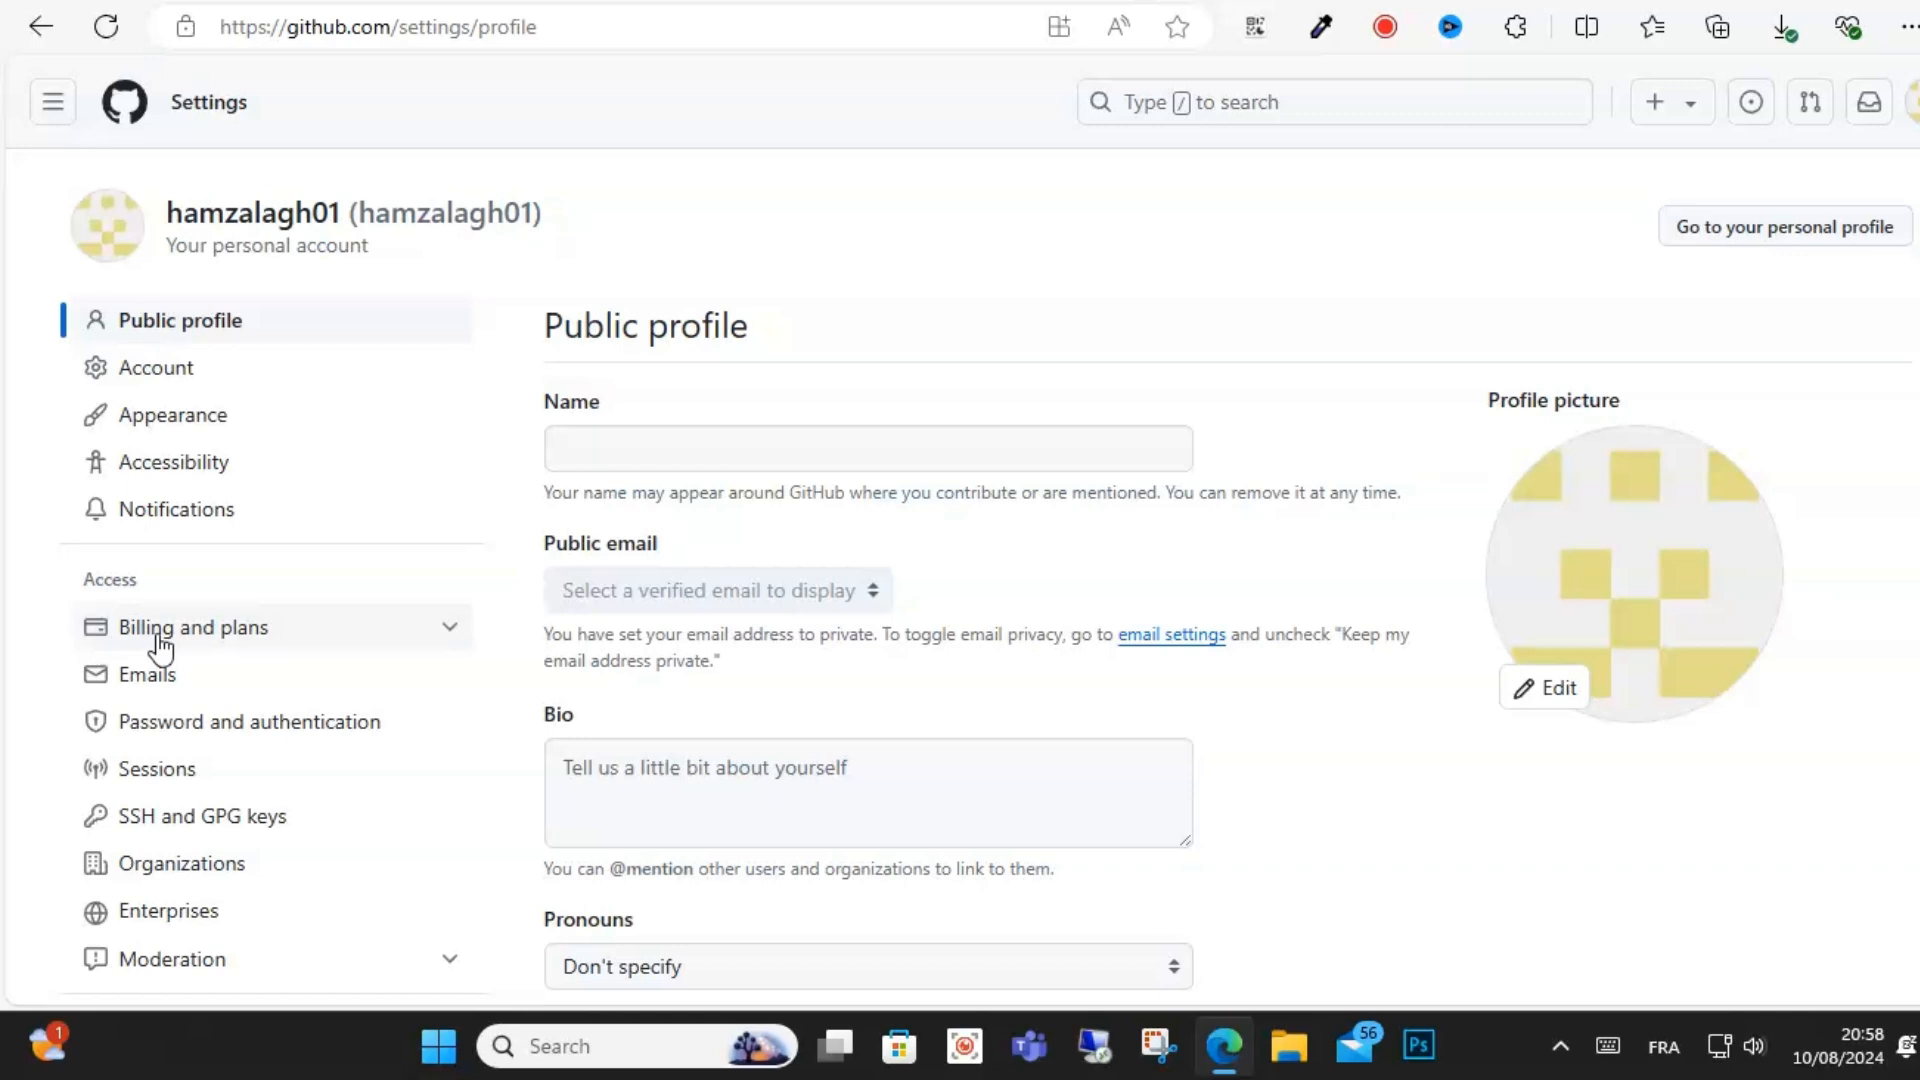
pyautogui.click(192, 626)
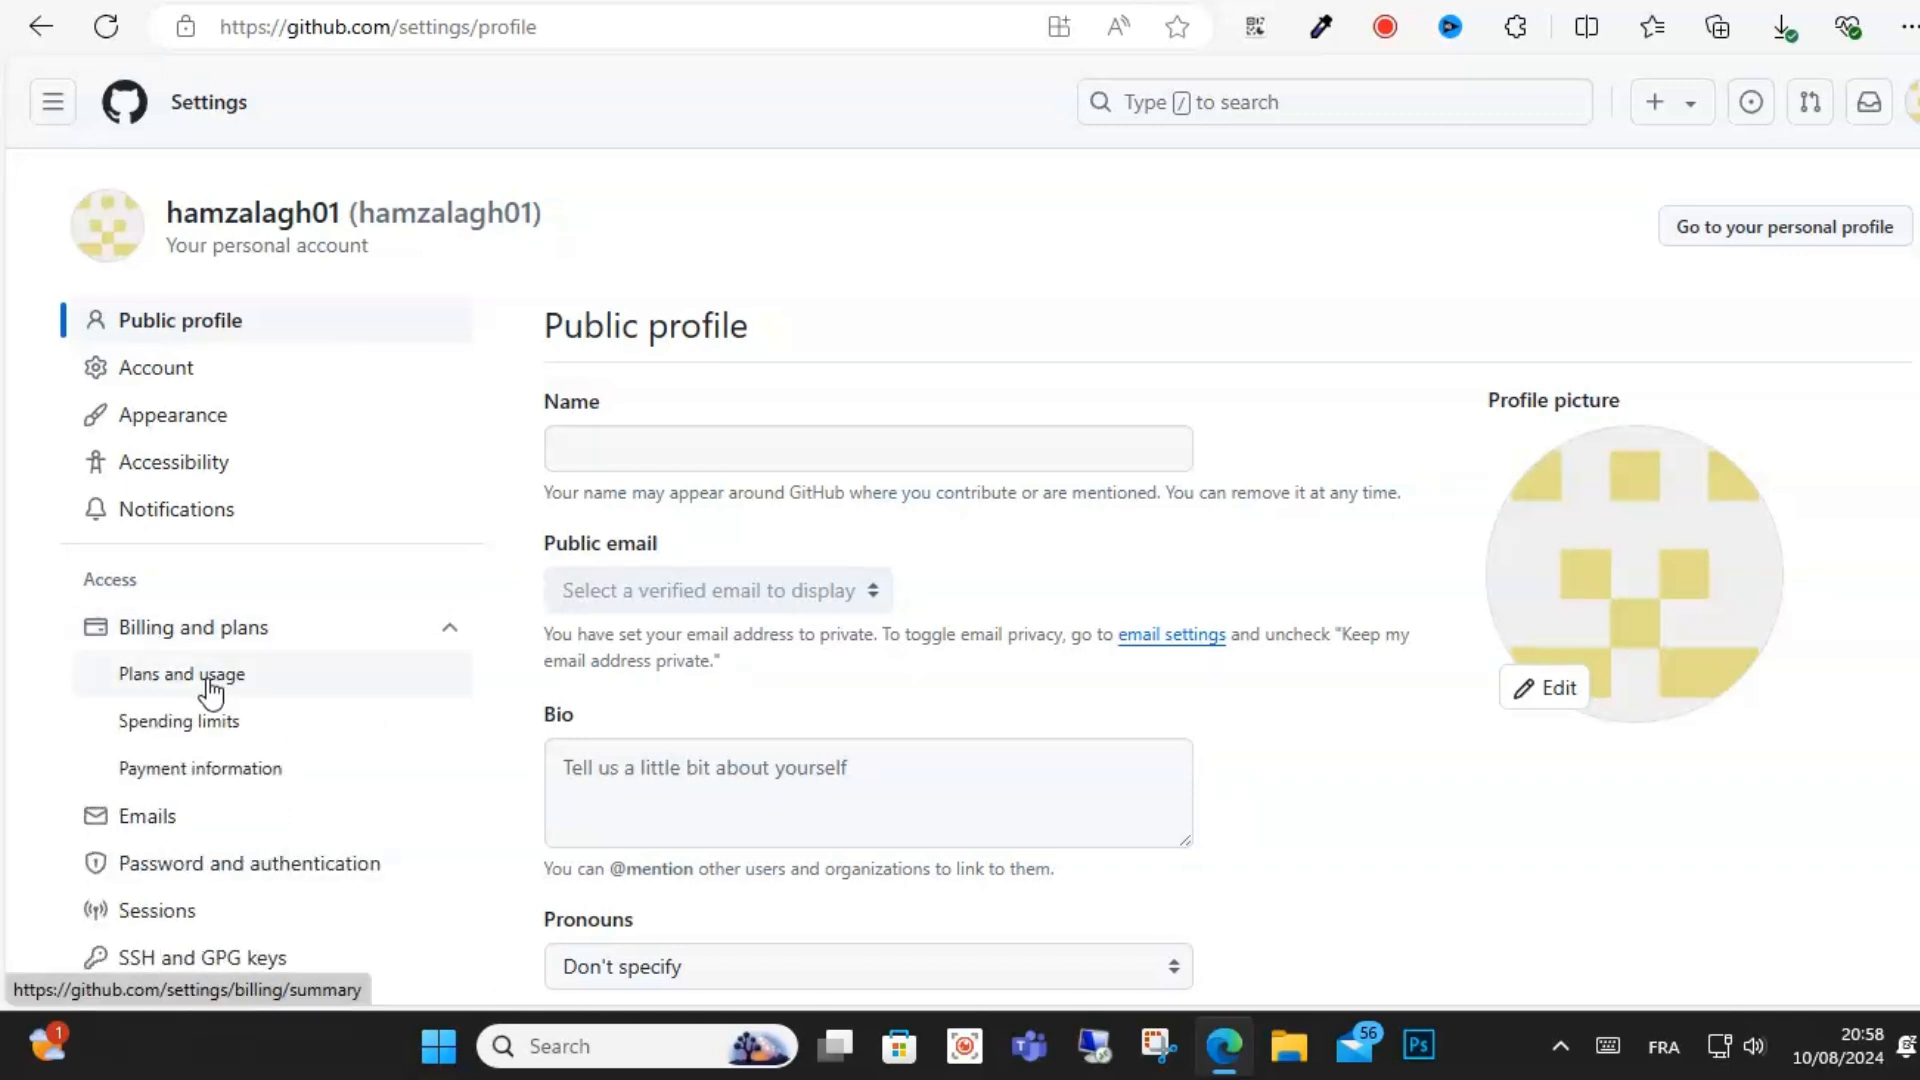
pyautogui.click(182, 674)
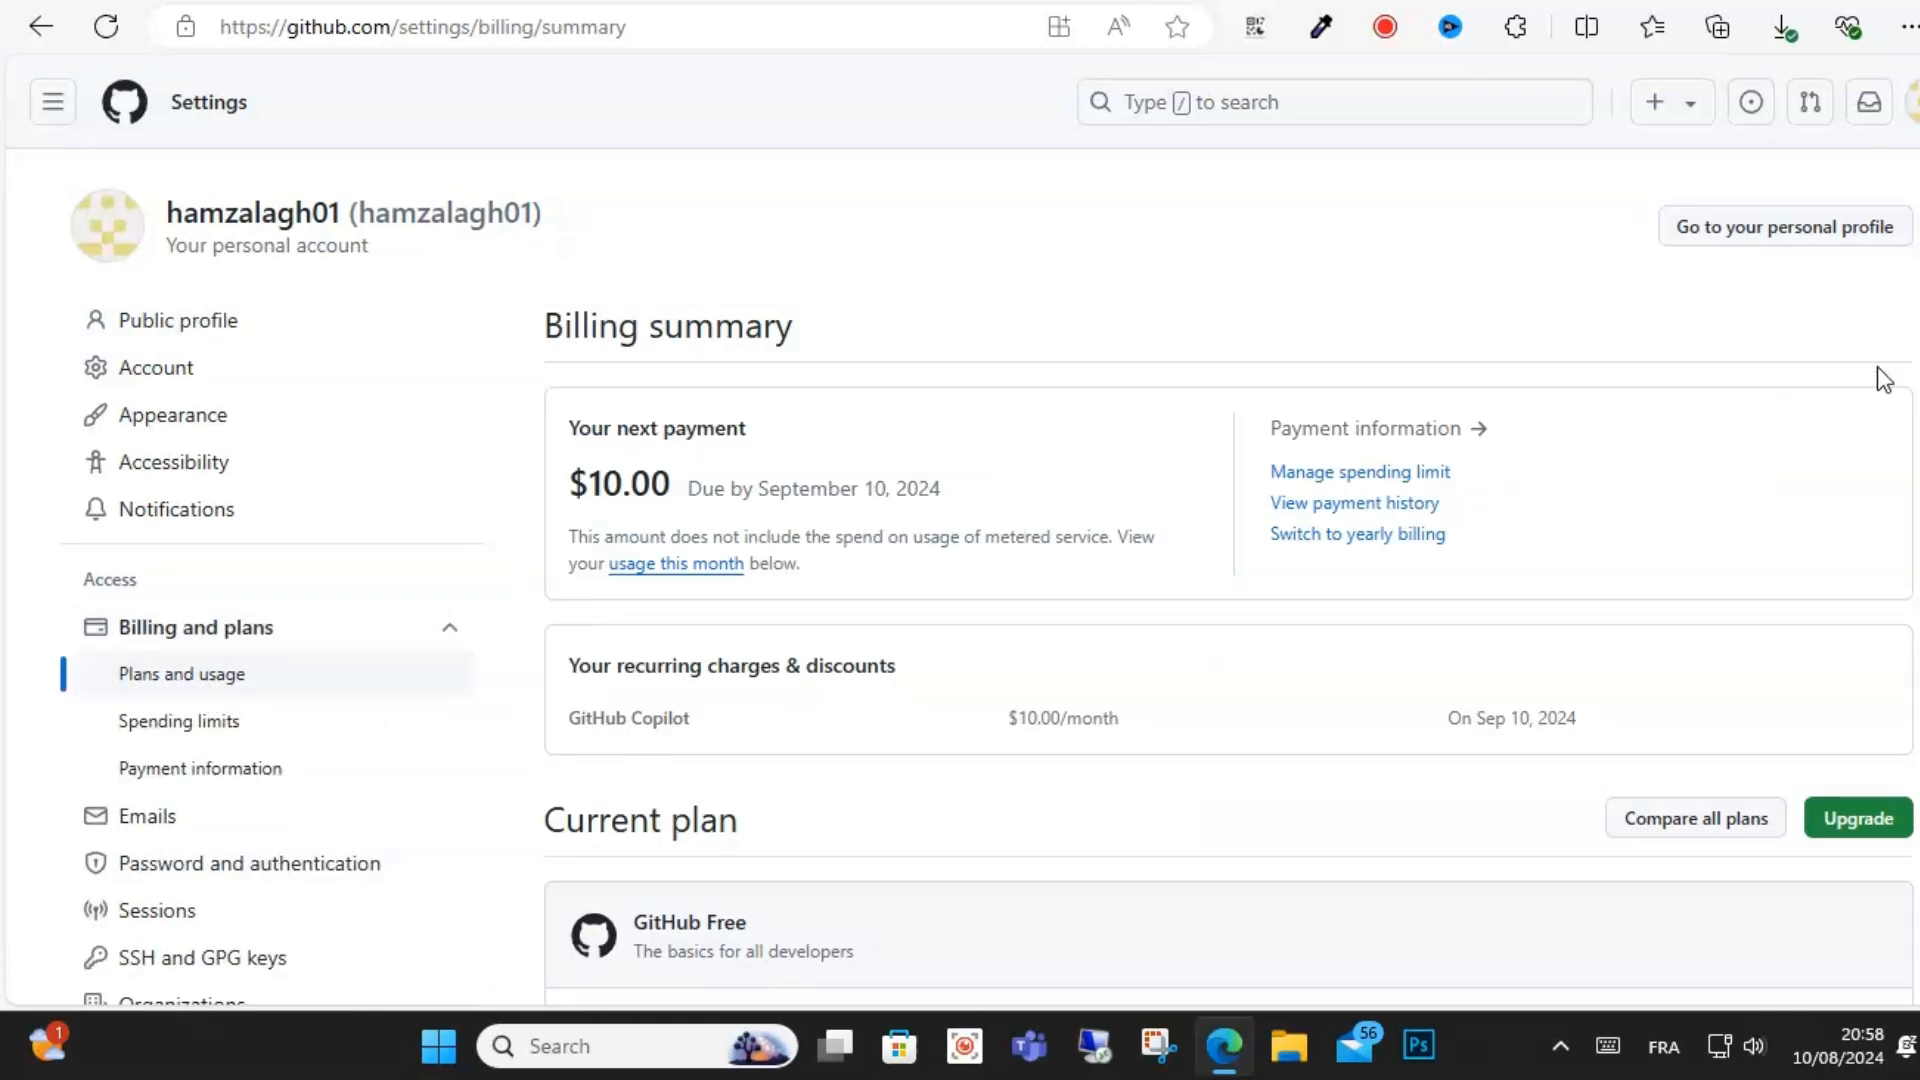
pyautogui.scroll(-3)
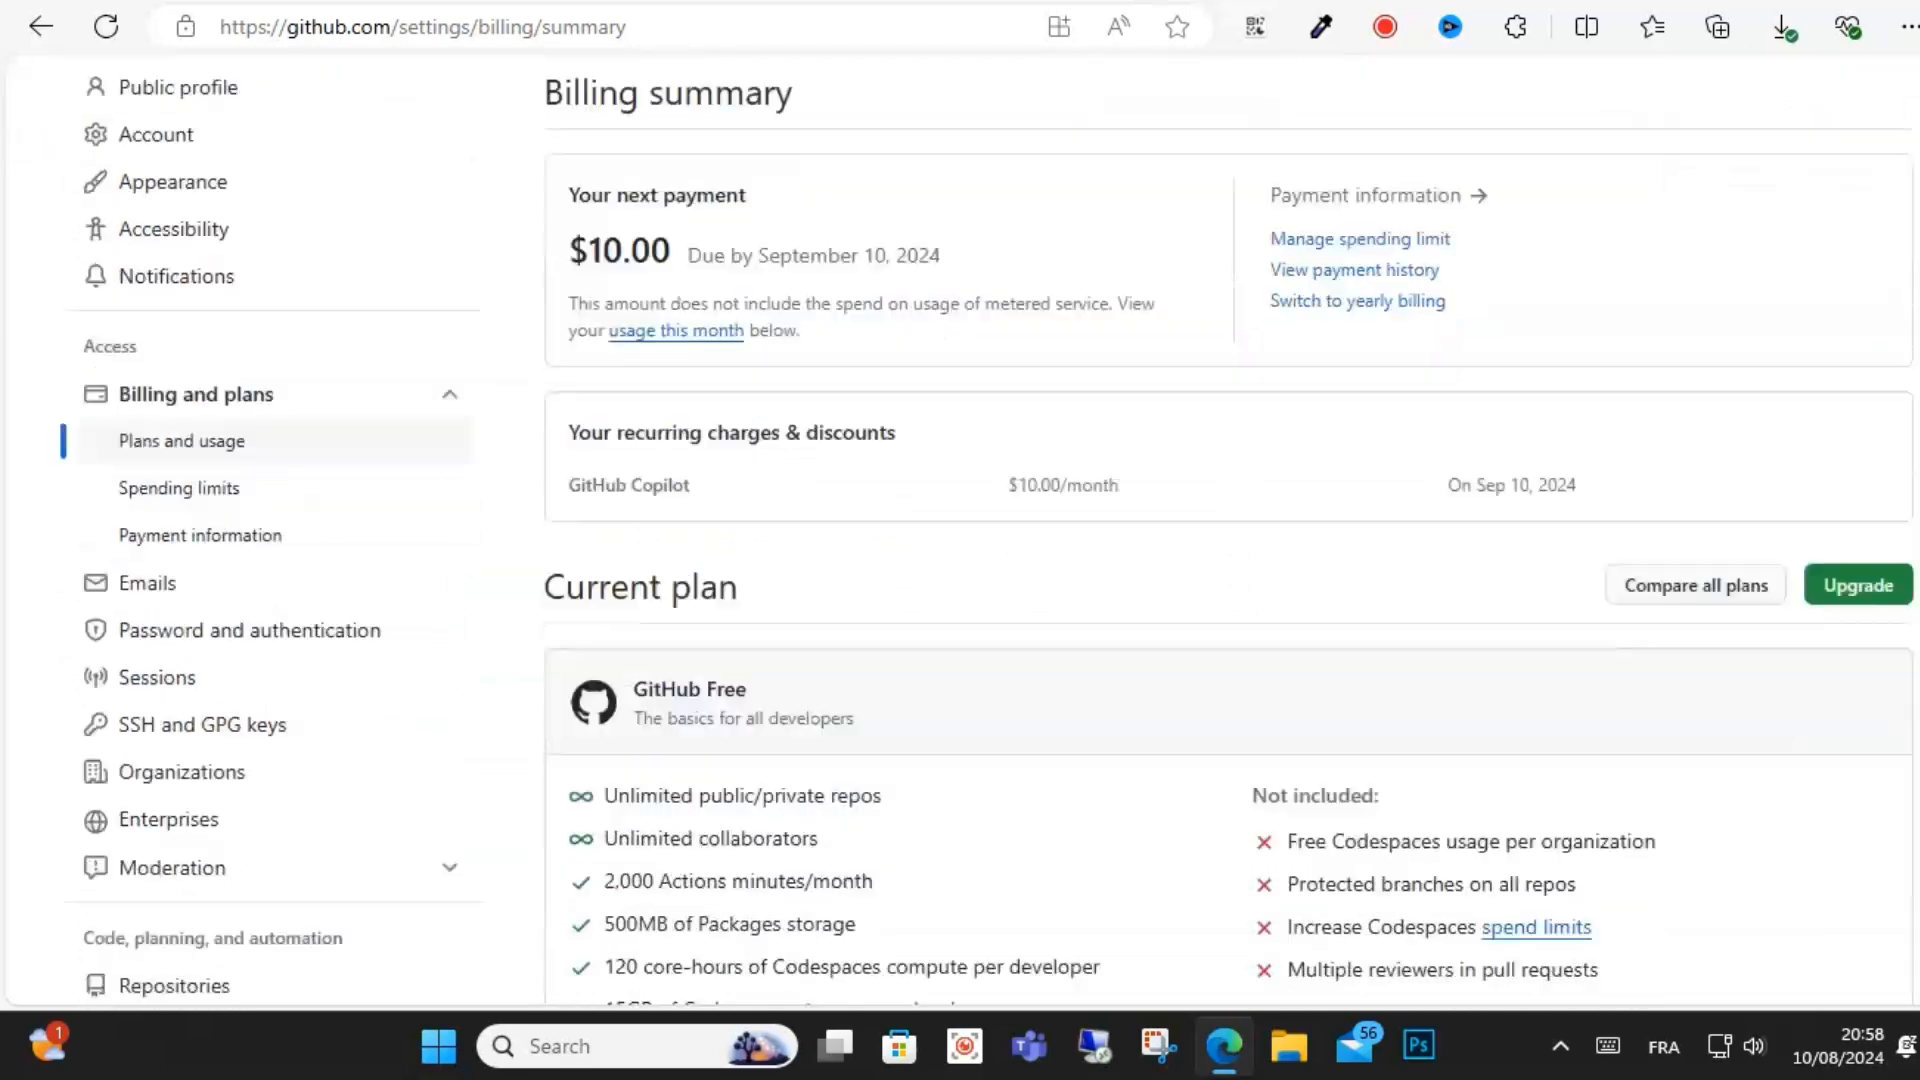
pyautogui.scroll(-3)
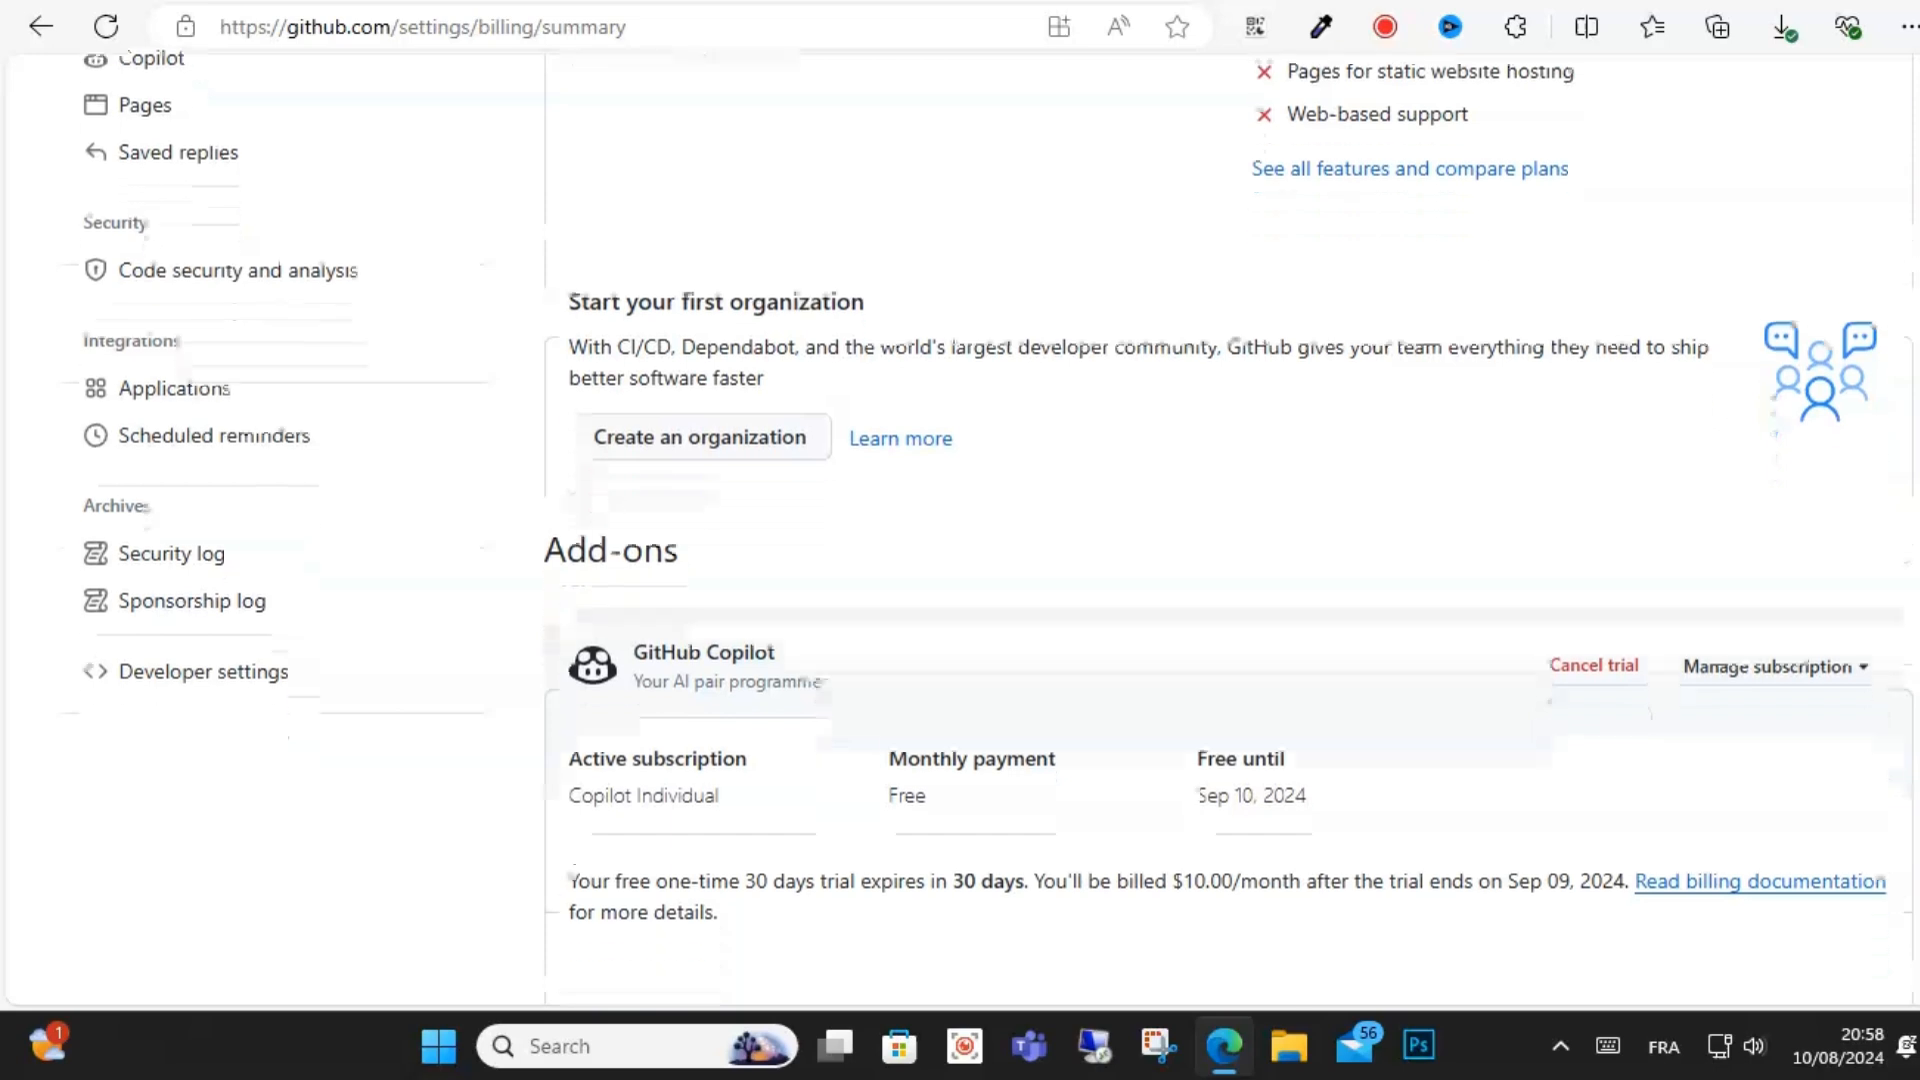
pyautogui.moveTo(1594, 664)
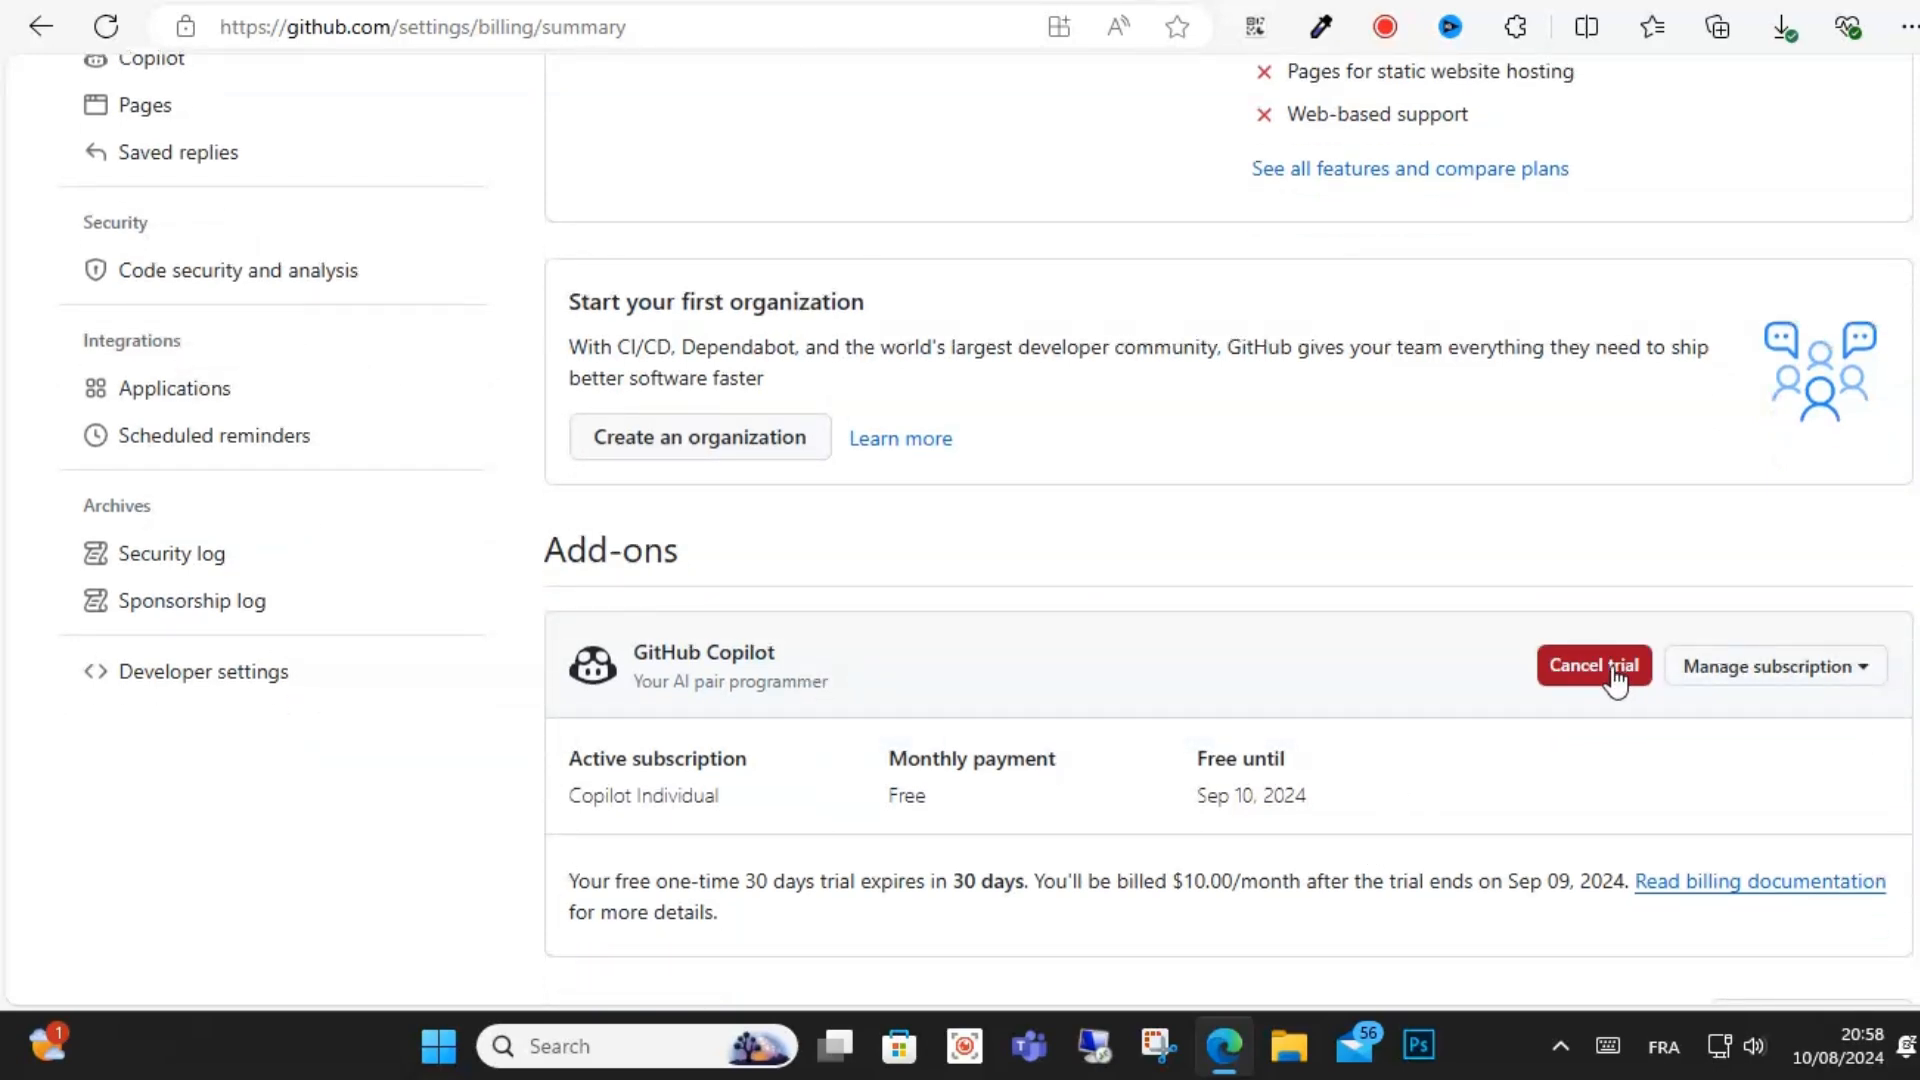
pyautogui.moveTo(1594, 686)
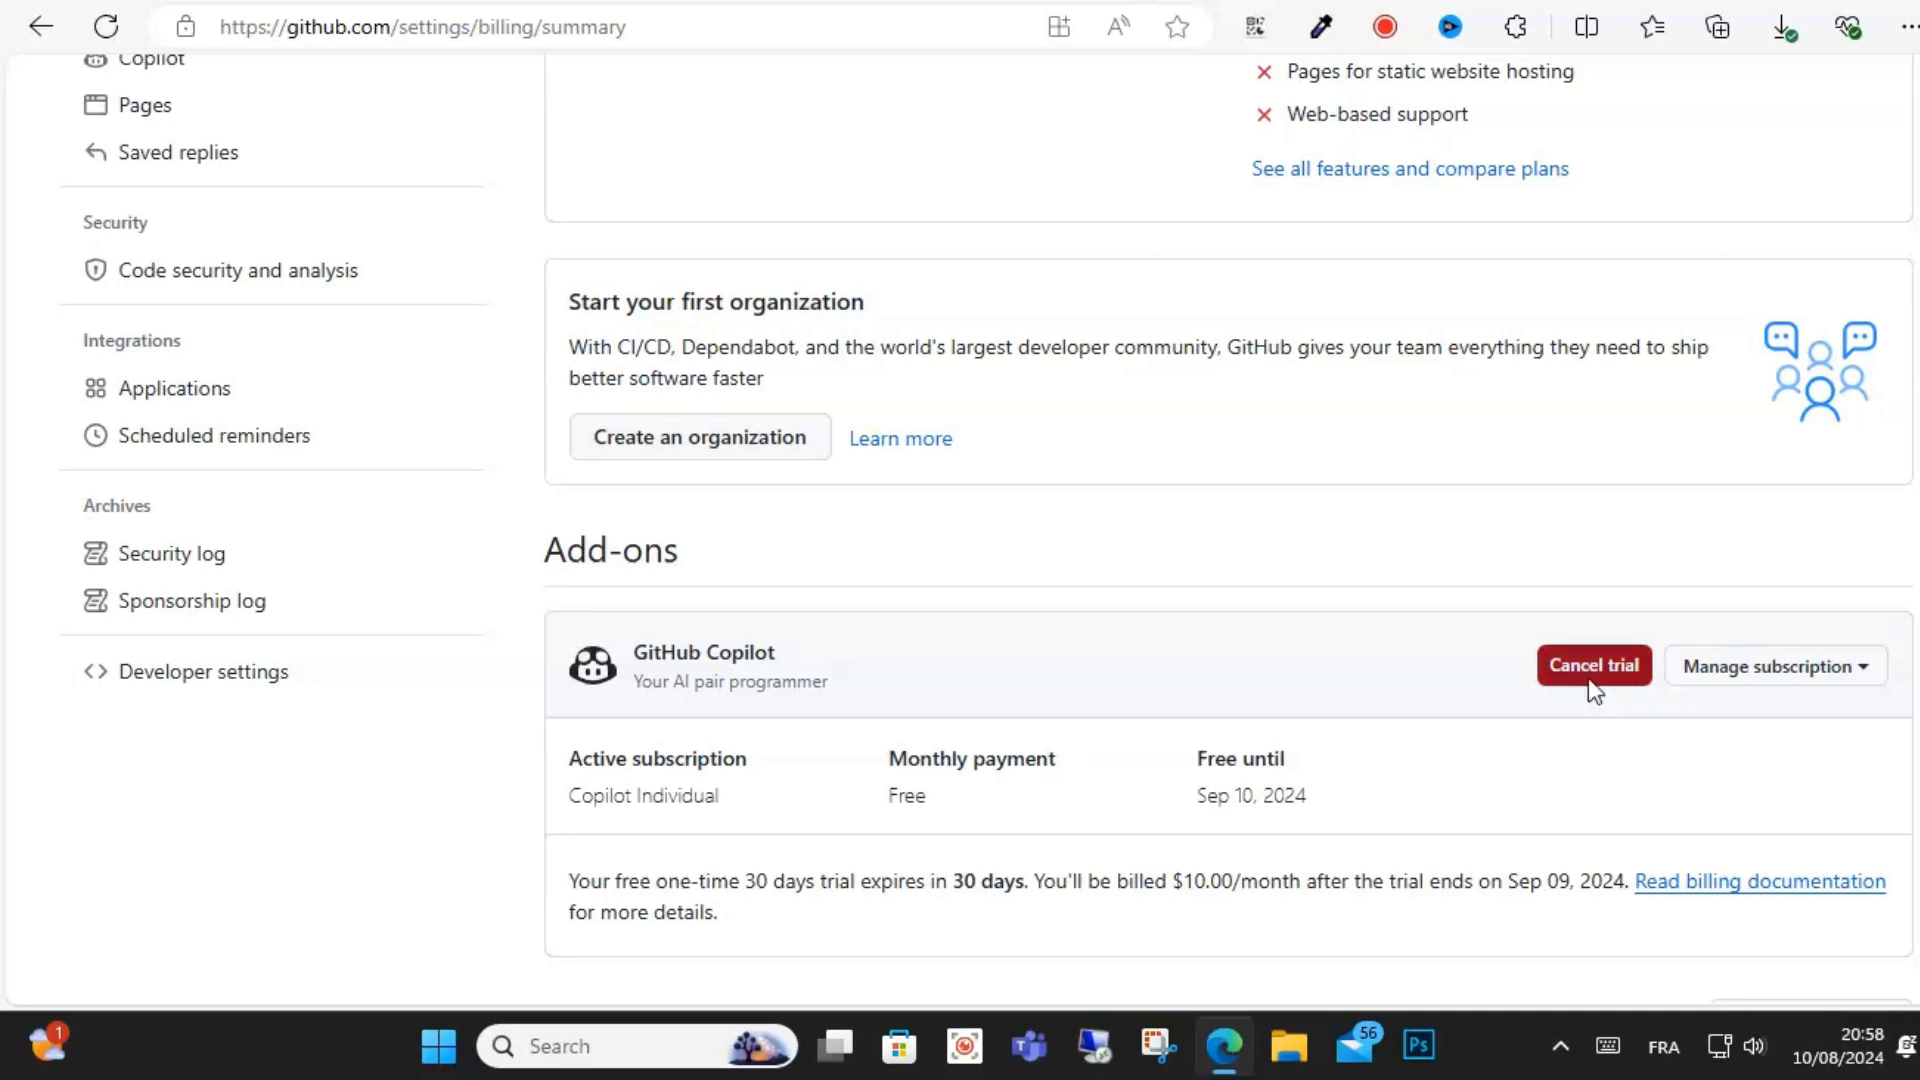
# Step: Cancel the GitHub Copilot trial, selecting Other as the reason and confirming the cancellation
pyautogui.click(1593, 664)
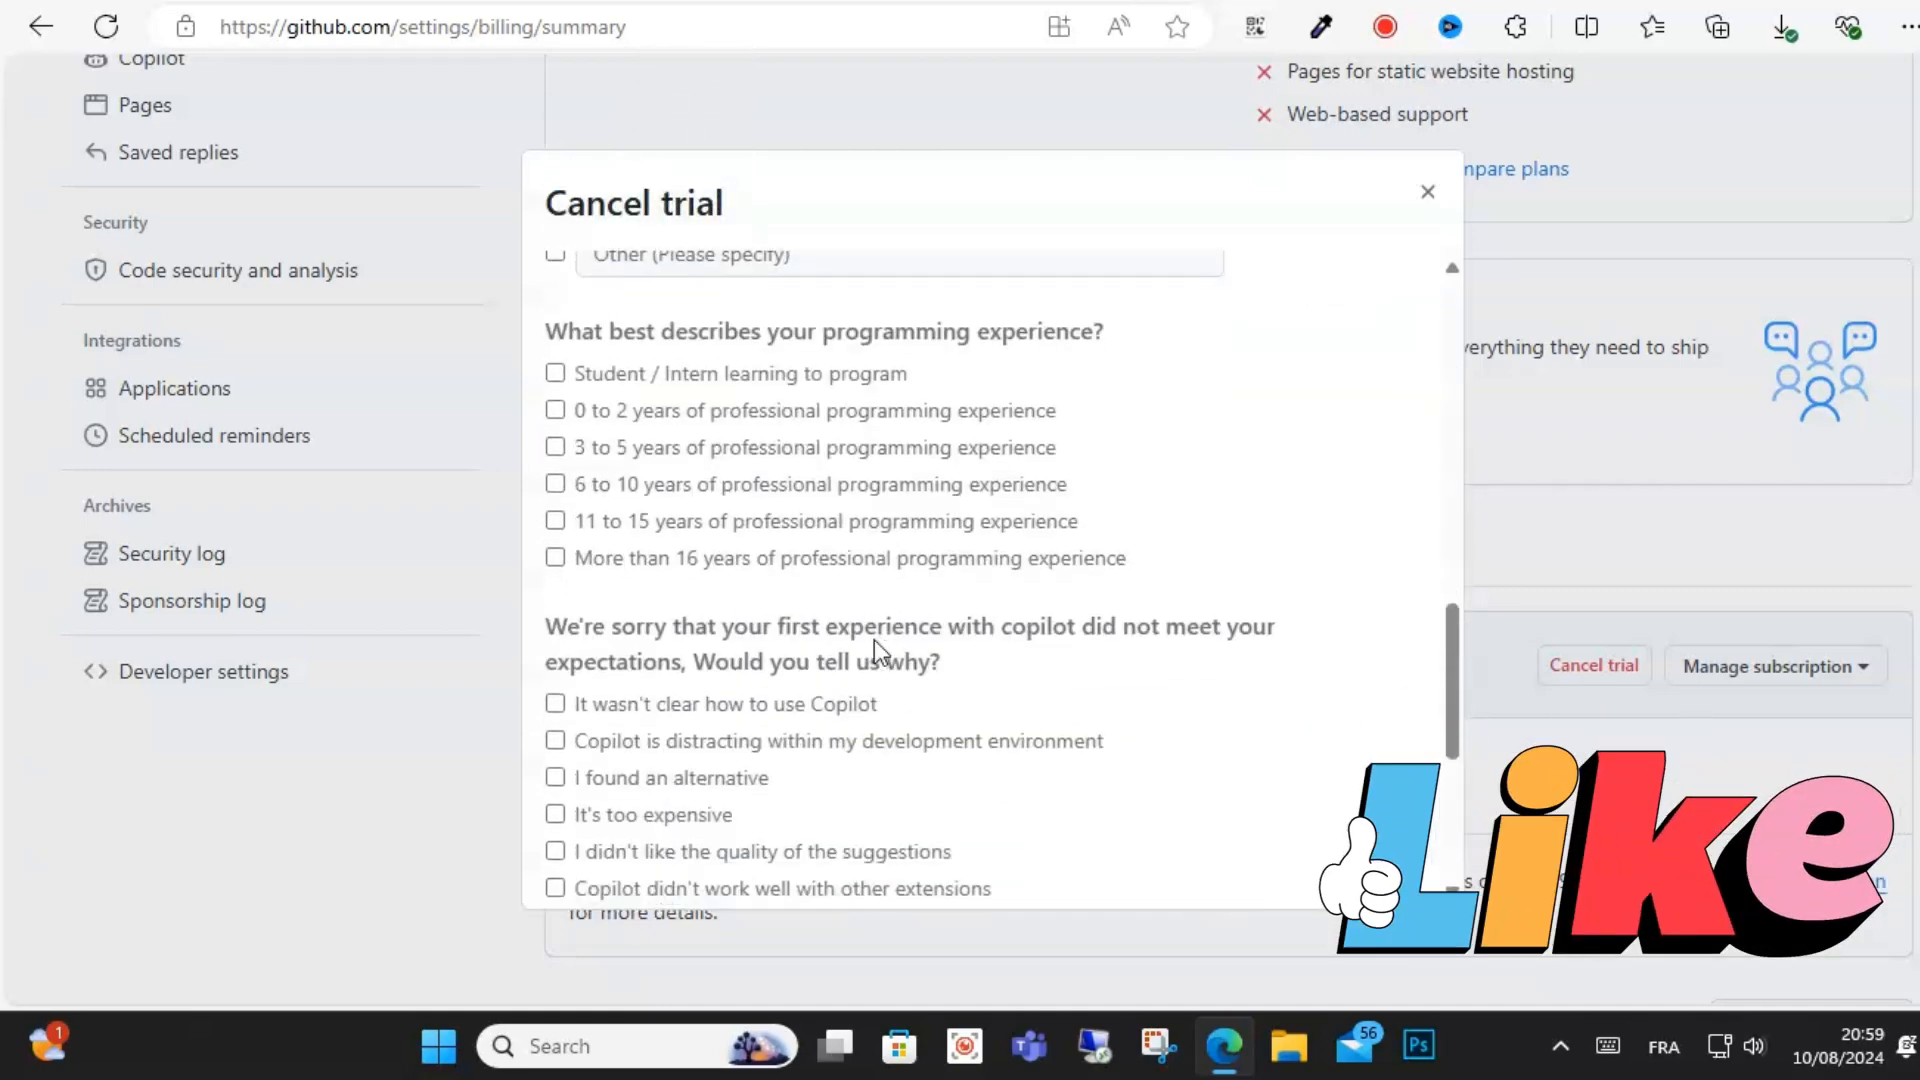
pyautogui.scroll(-3)
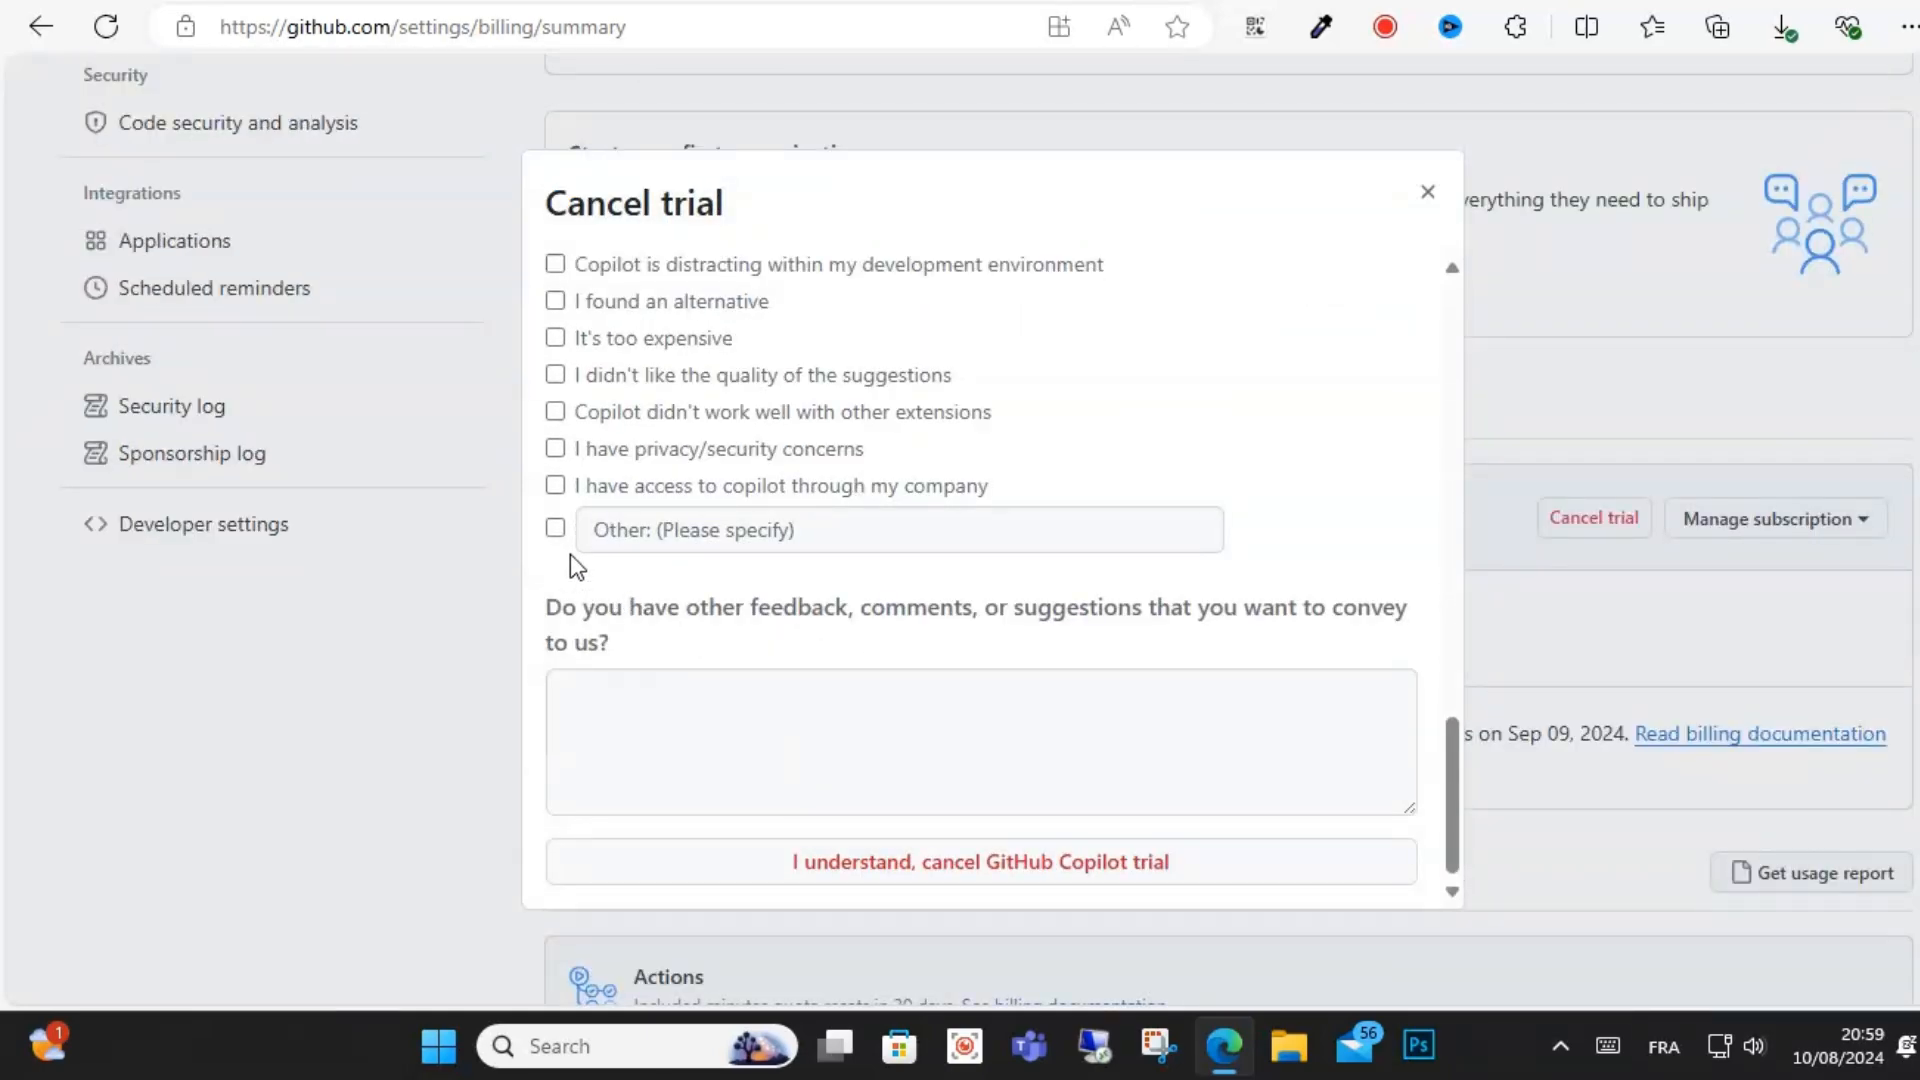
pyautogui.click(554, 527)
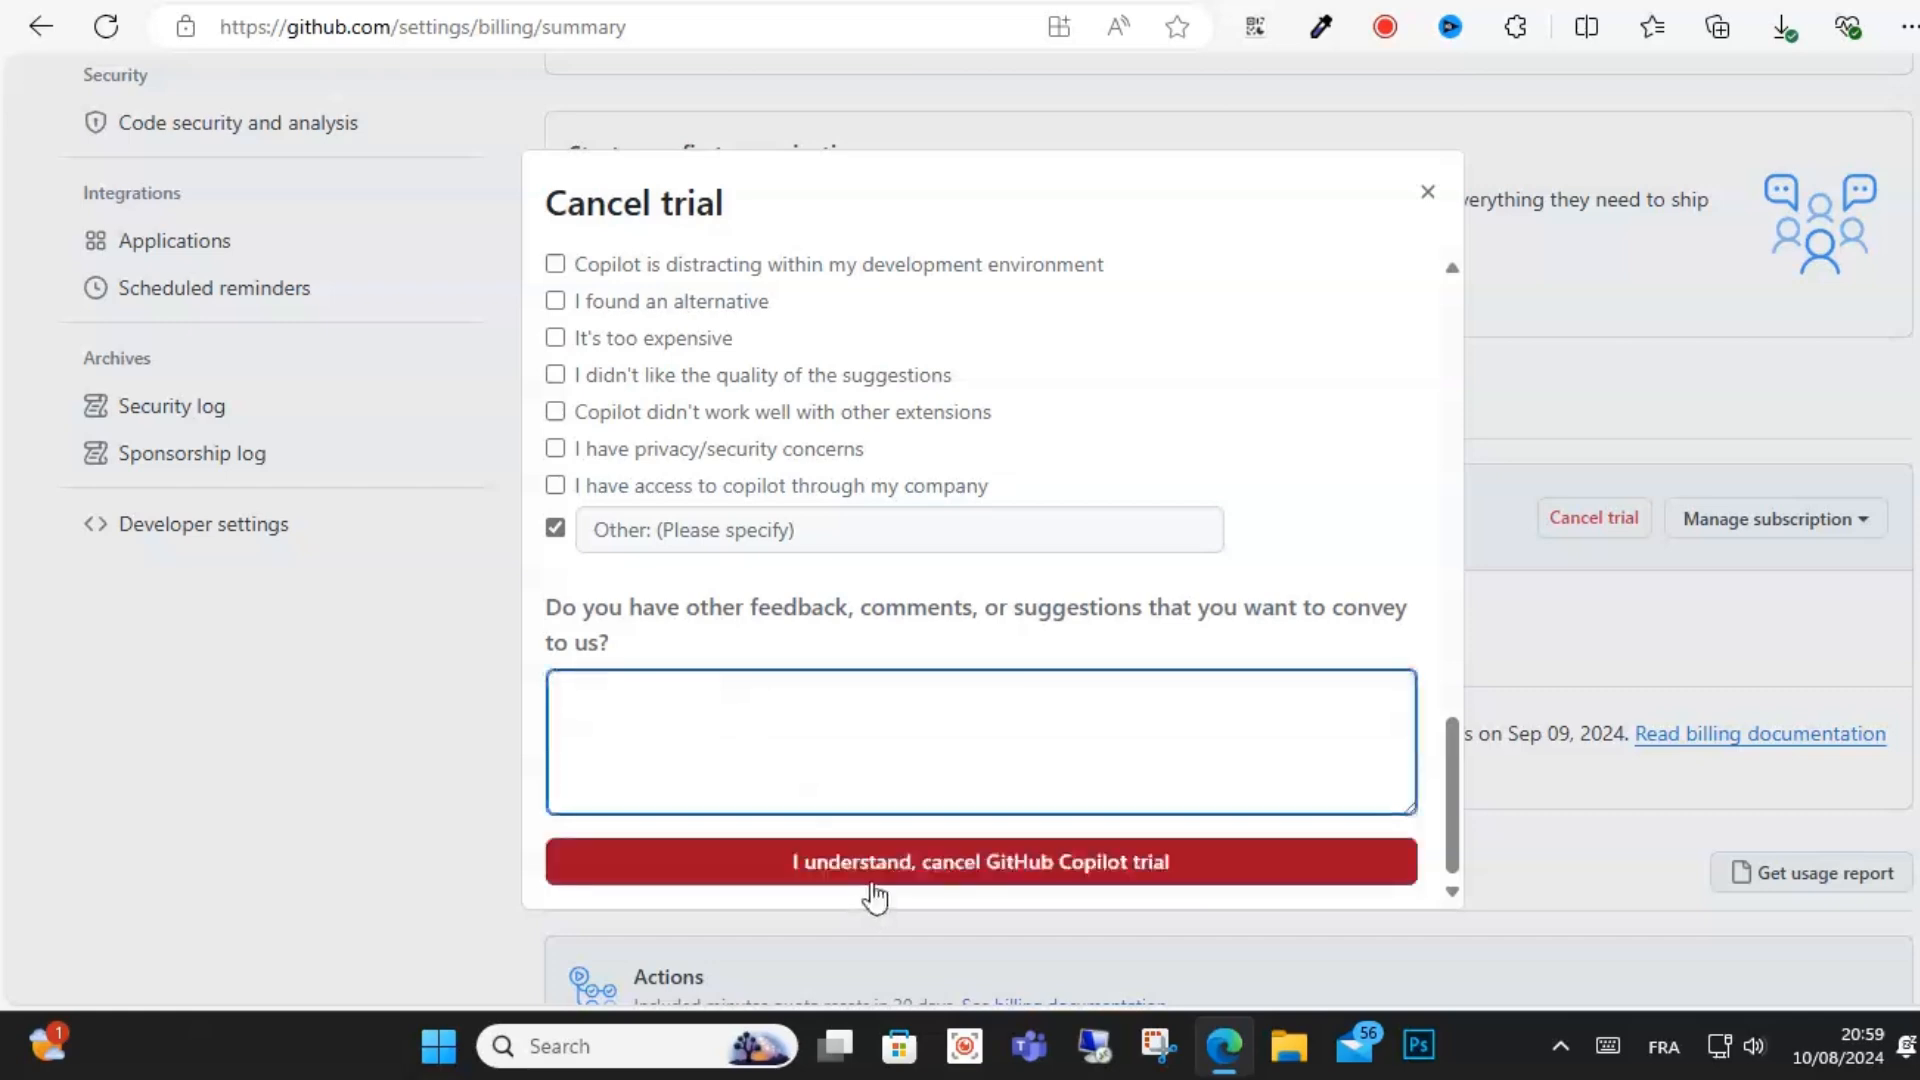
pyautogui.click(980, 860)
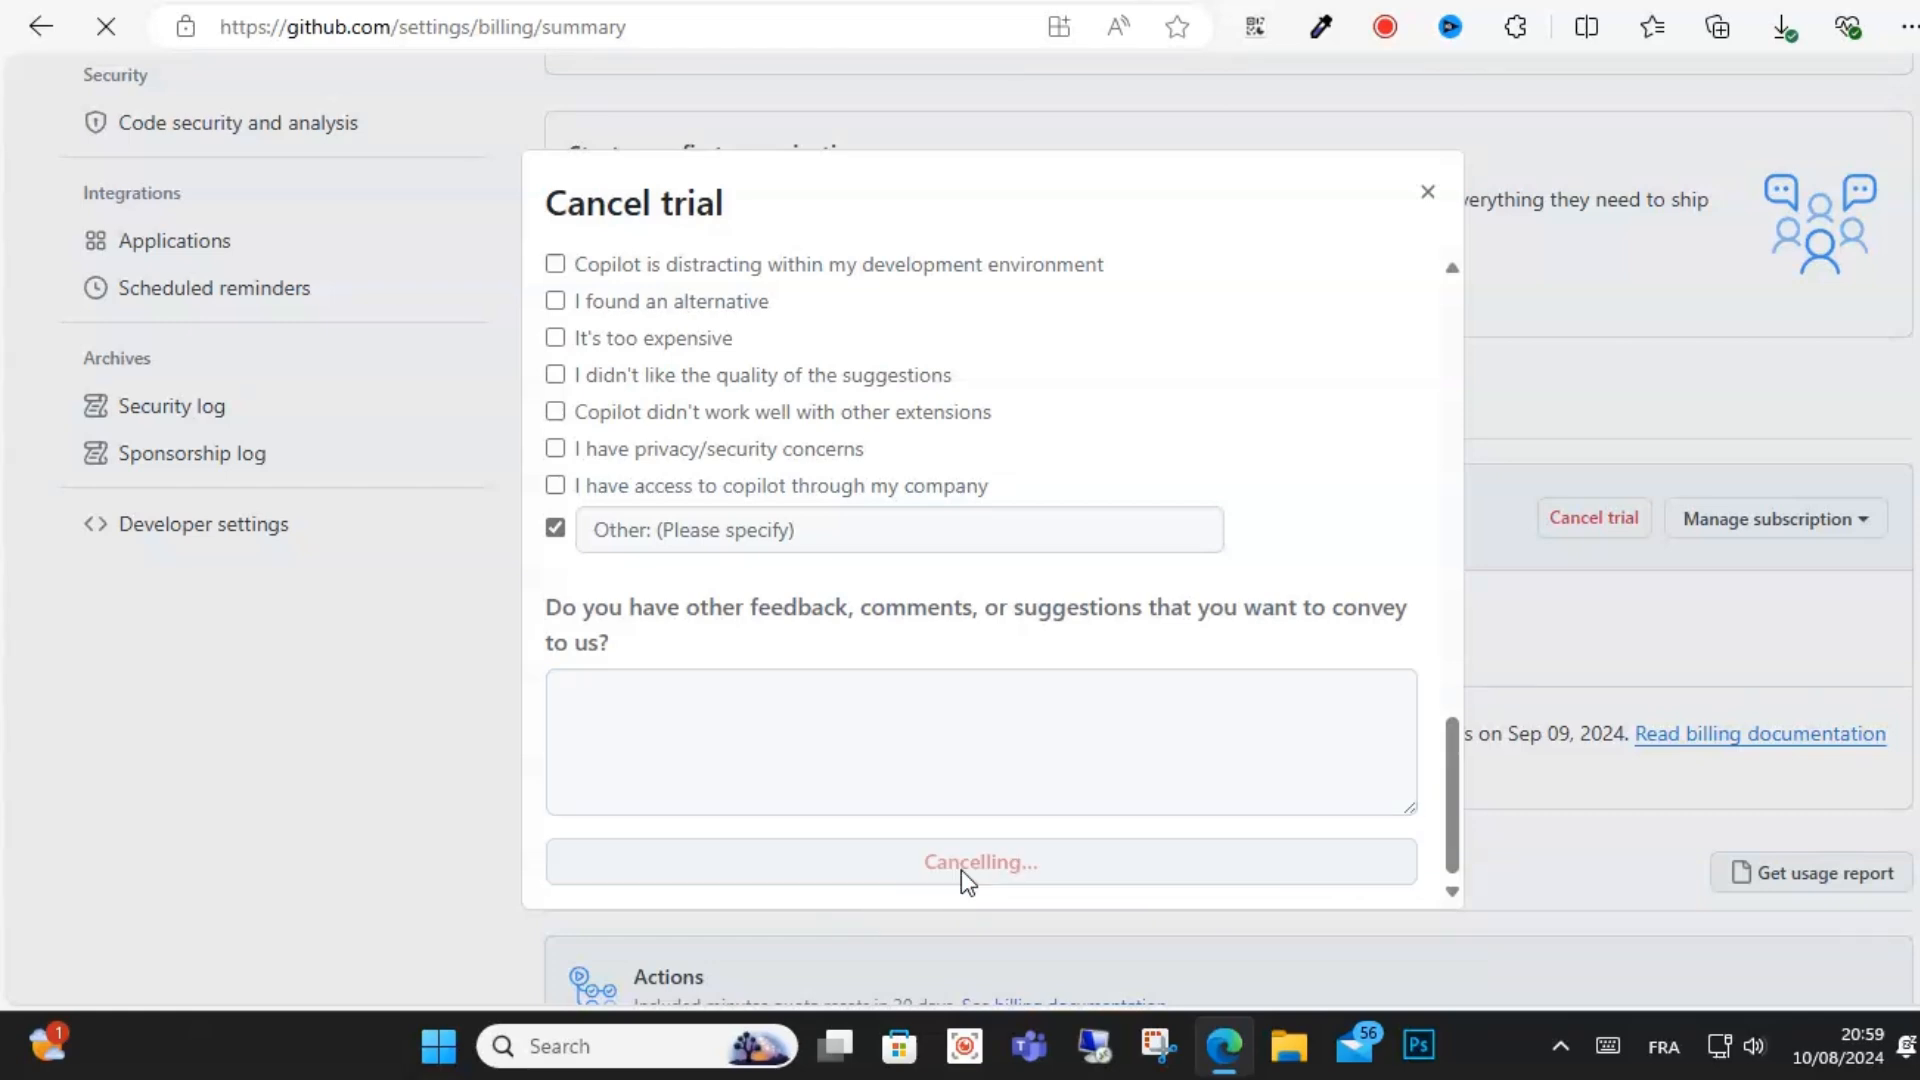
# Step: View the reloaded billing summary confirming Copilot cancelled effective 2024-09-09 with $0.00 next payment
pyautogui.click(978, 860)
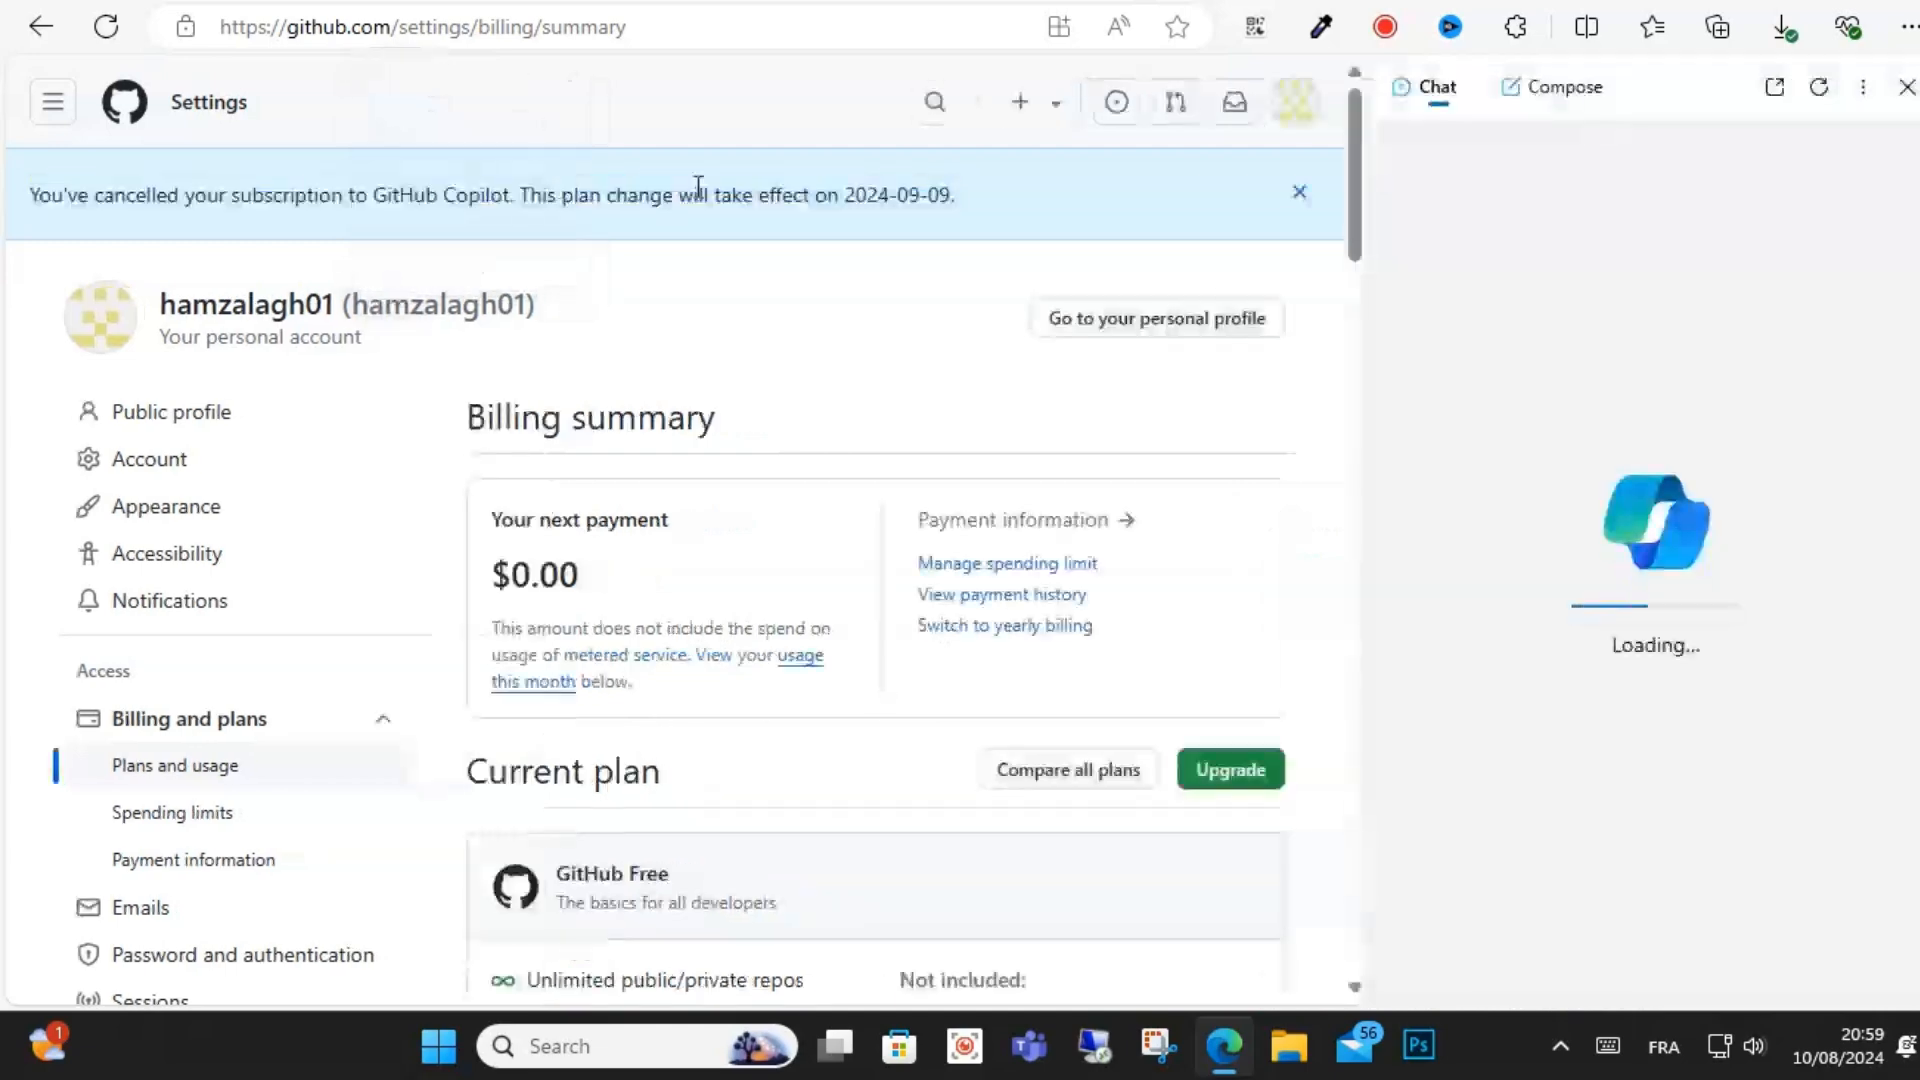
pyautogui.click(1906, 86)
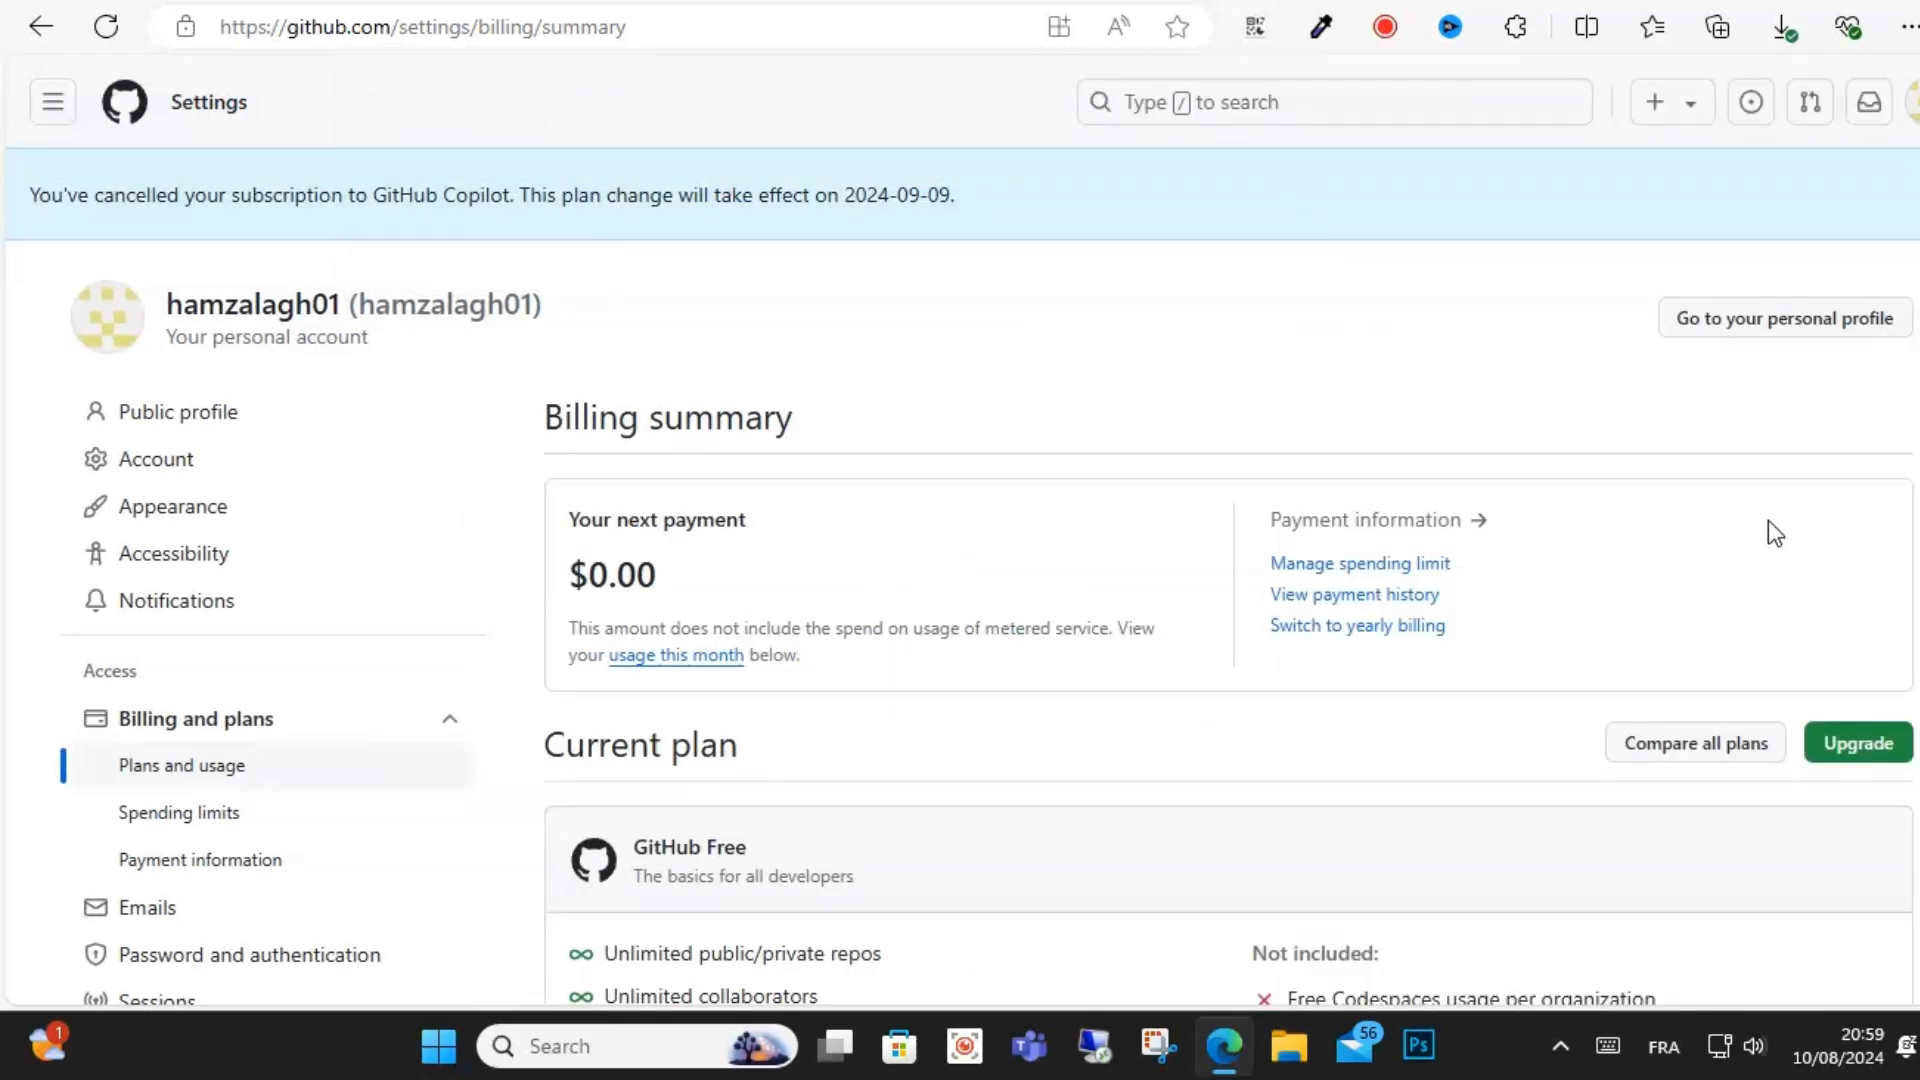
pyautogui.moveTo(1594, 909)
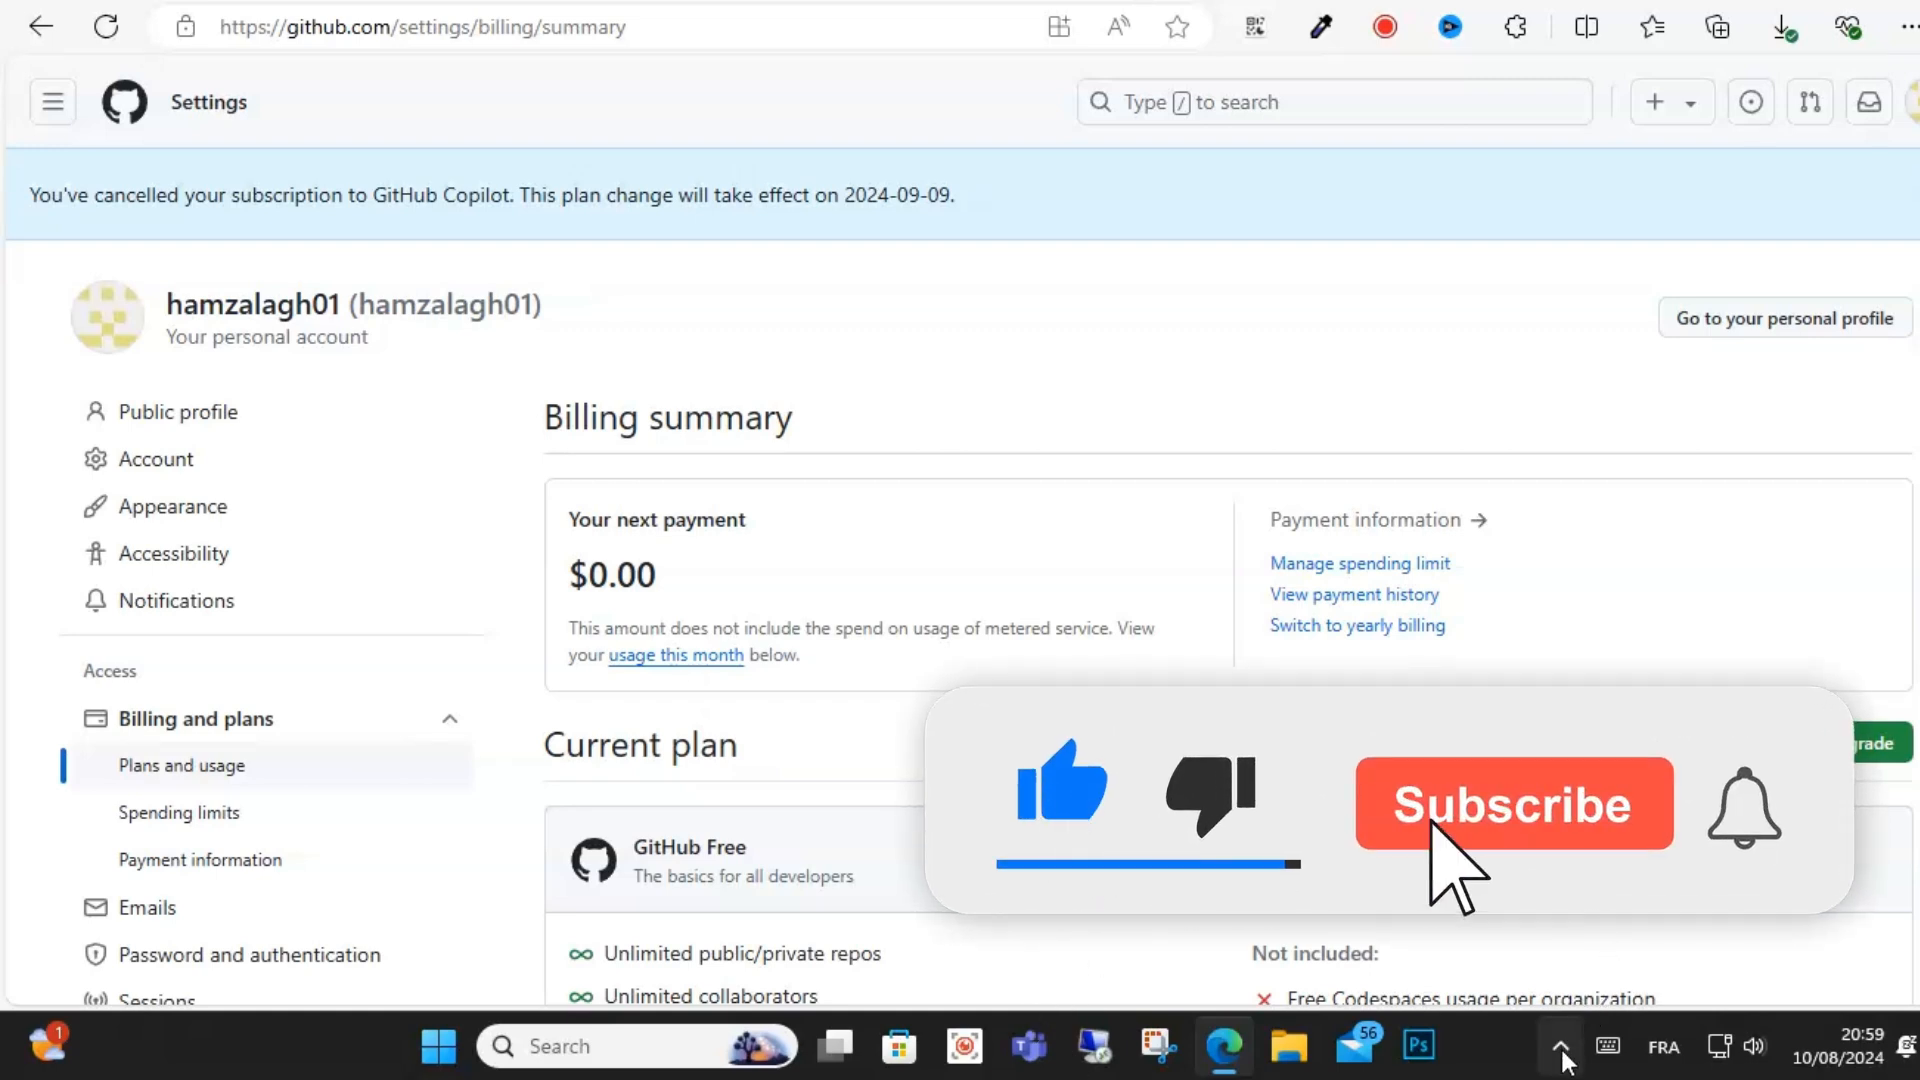
pyautogui.click(1514, 804)
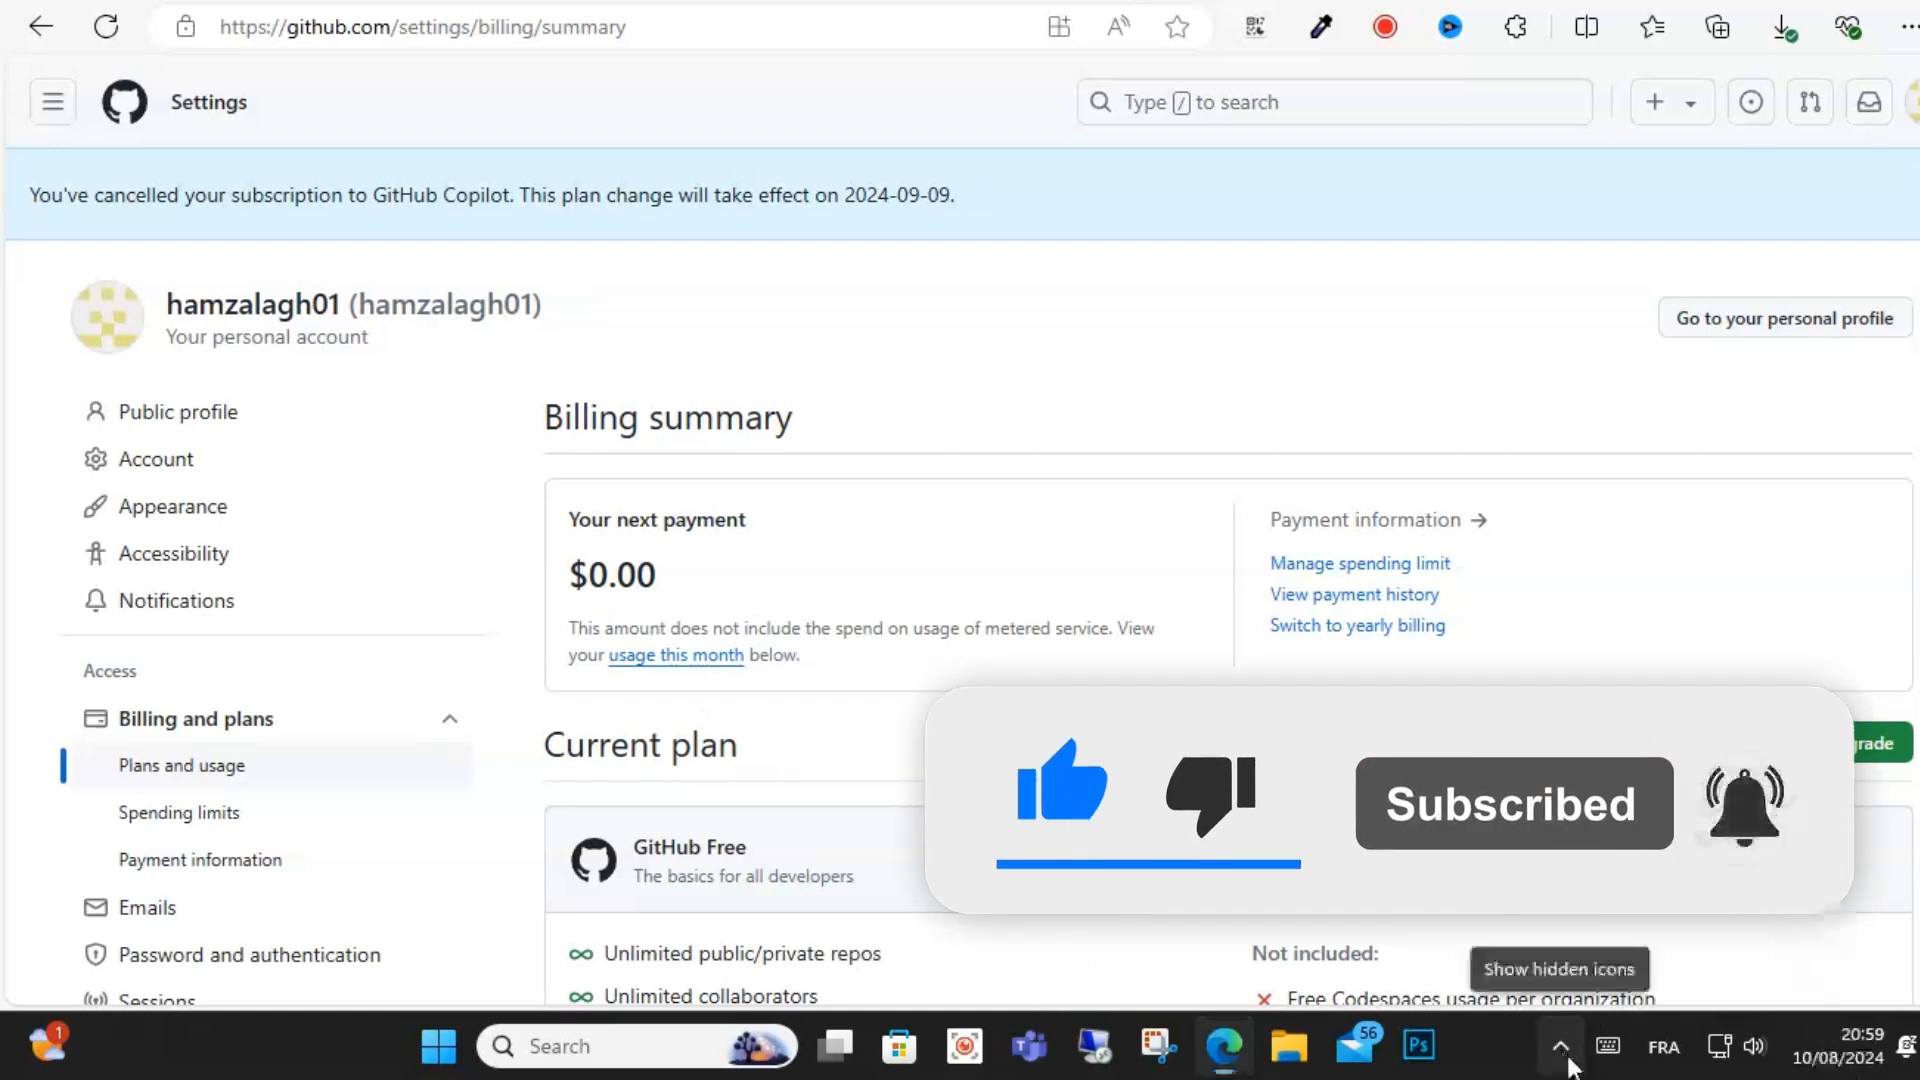